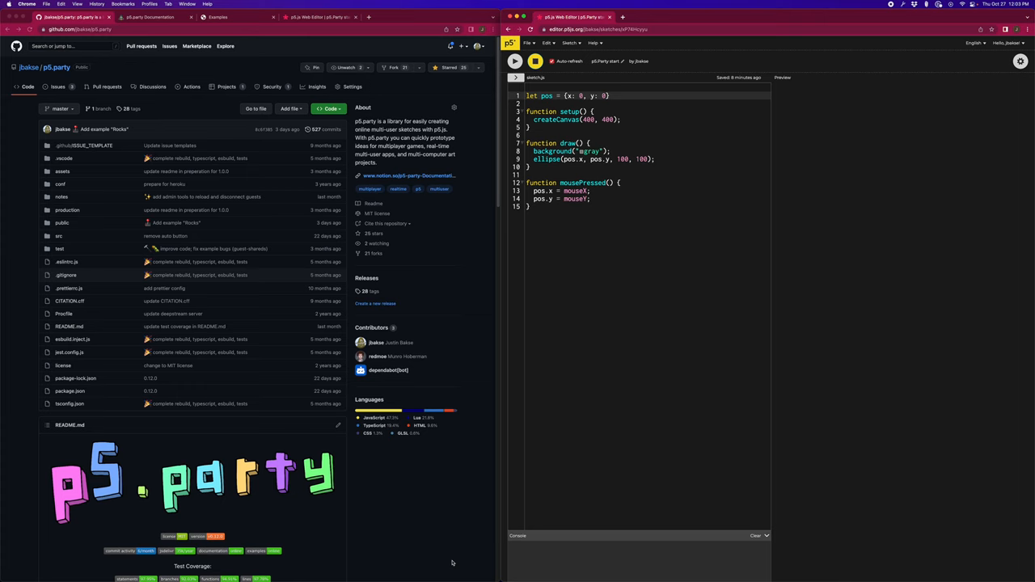
mouse_move(262, 120)
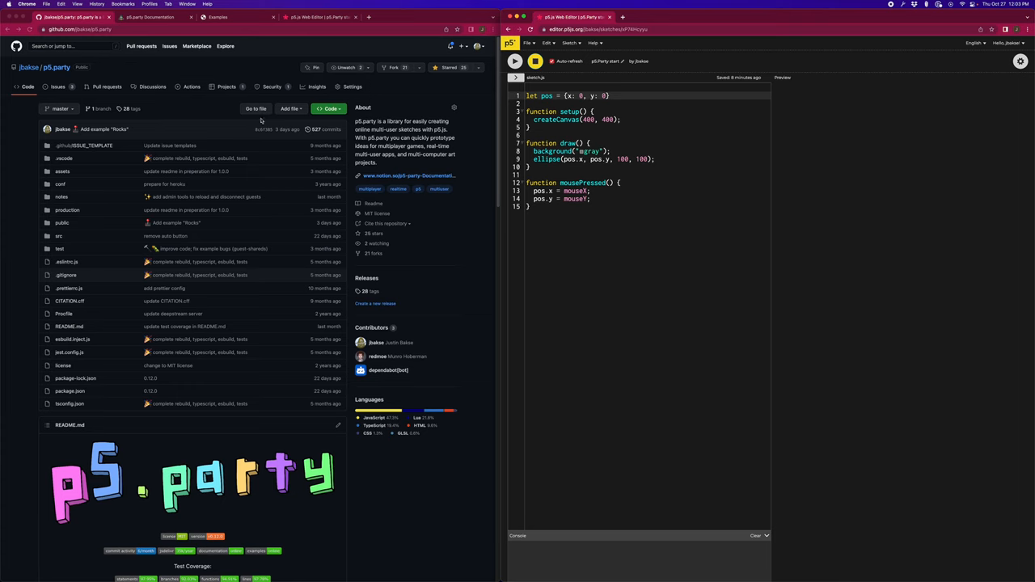
Bring up the p5.party demos and examples page beside the sketch
left_click(216, 16)
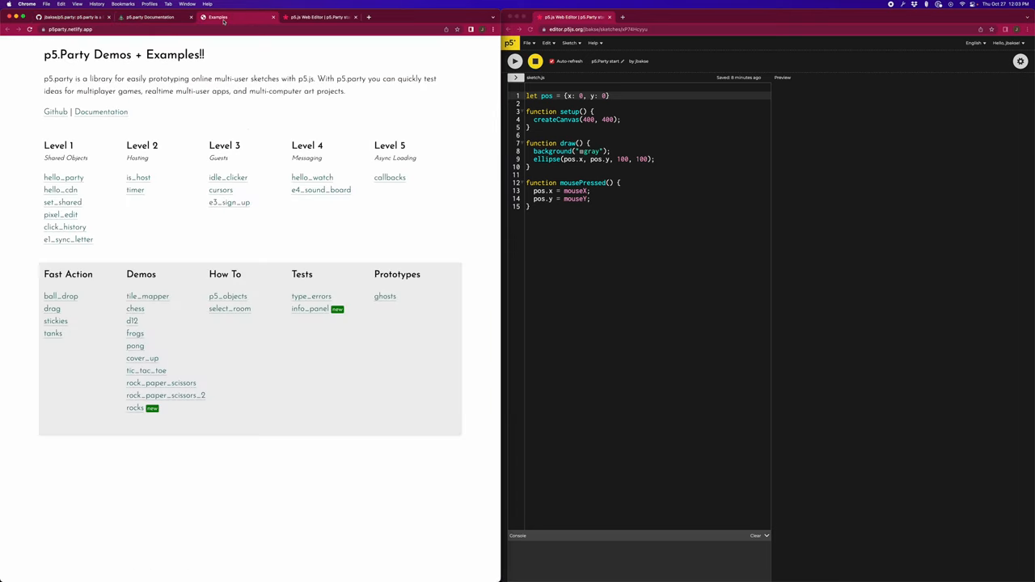
mouse_move(265, 123)
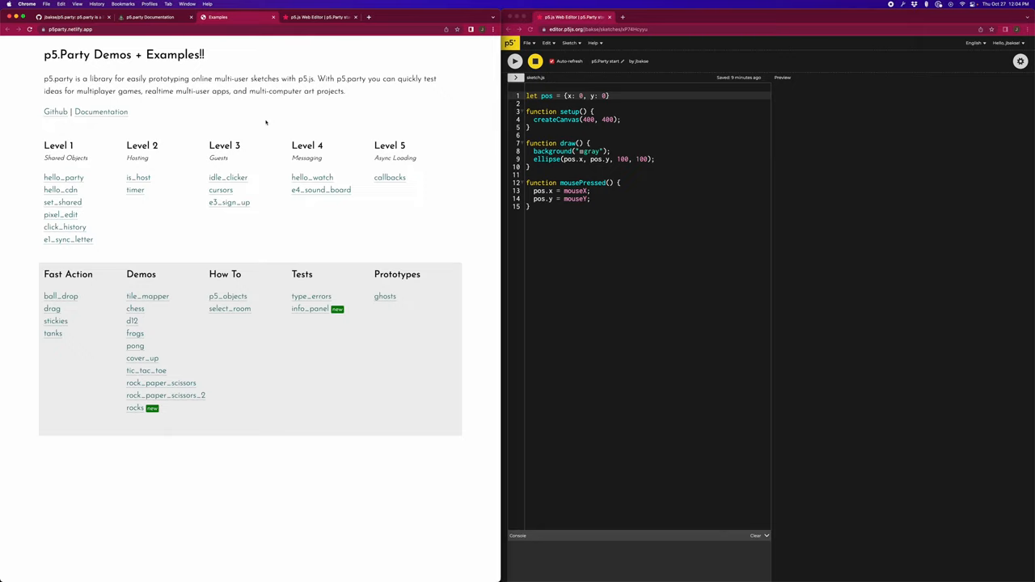
left_click(320, 16)
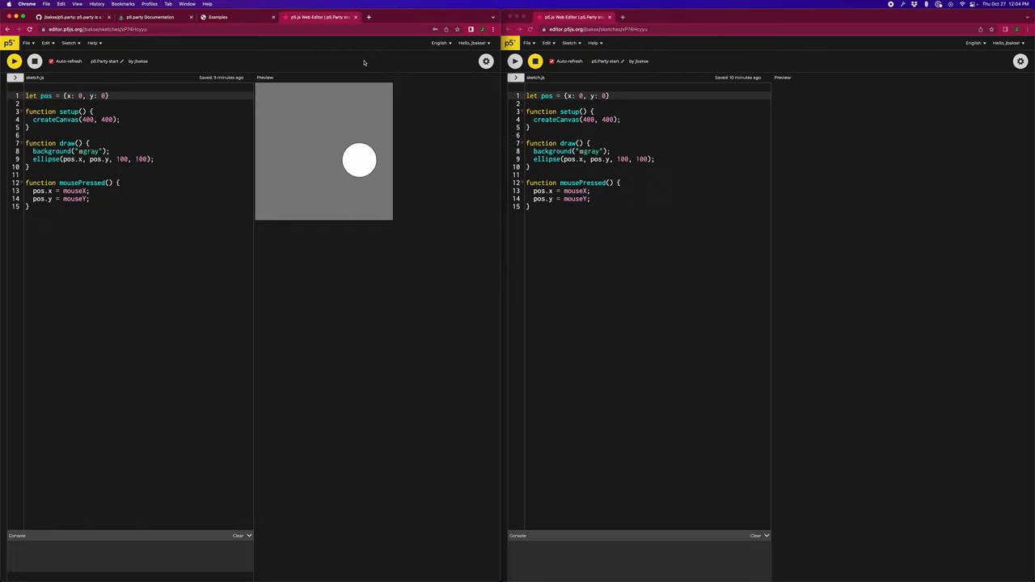
mouse_move(330, 104)
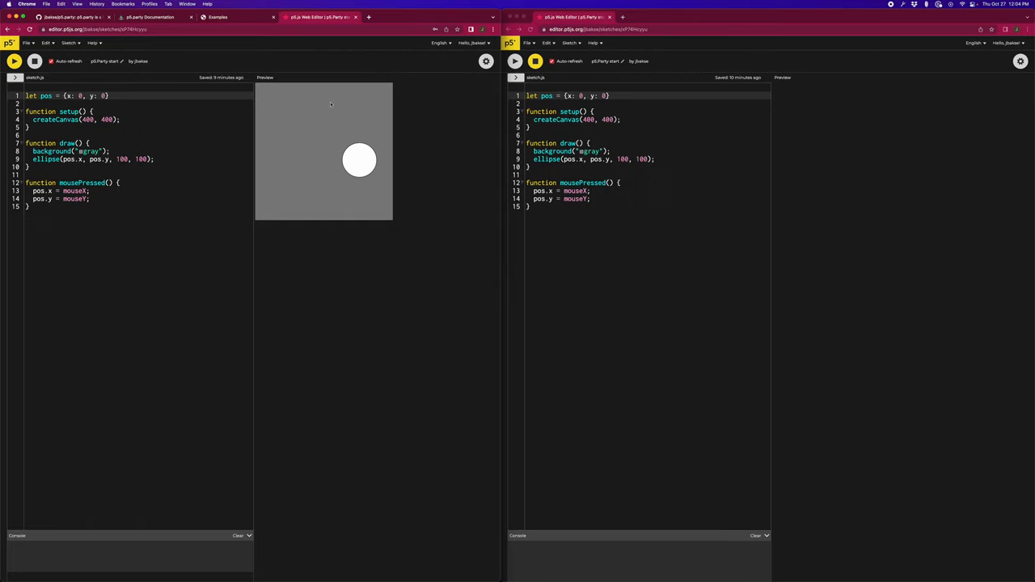
mouse_move(330, 149)
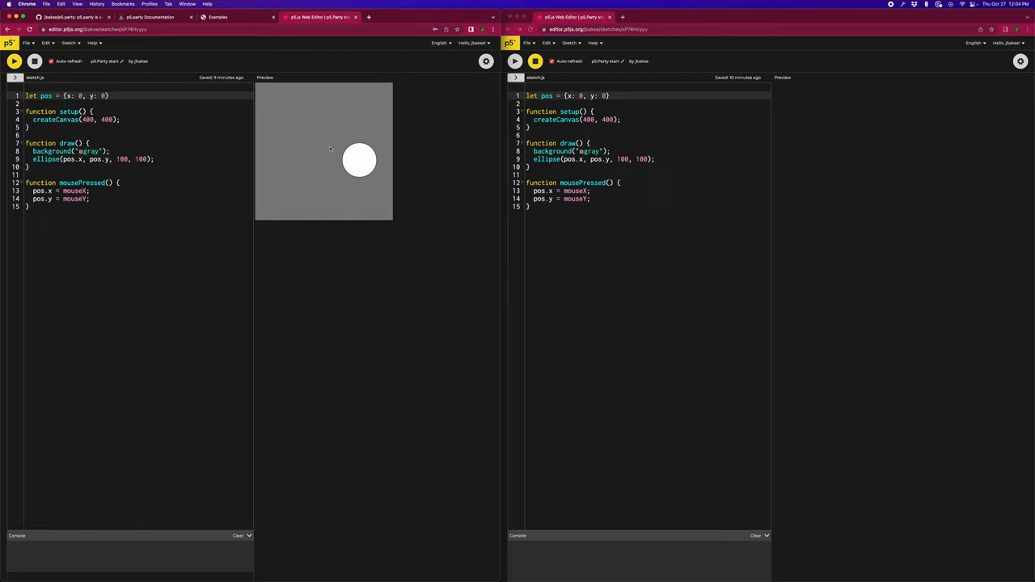
Move the white circle to a new spot in the left canvas
left_click(352, 127)
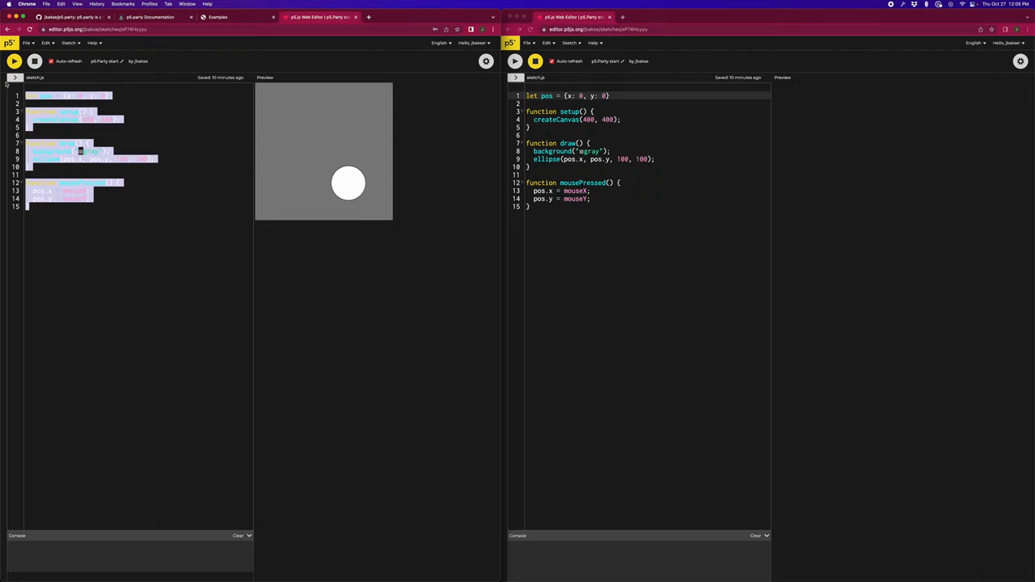
Stop the left sketch and run it again so the white circle reappears
left_click(165, 237)
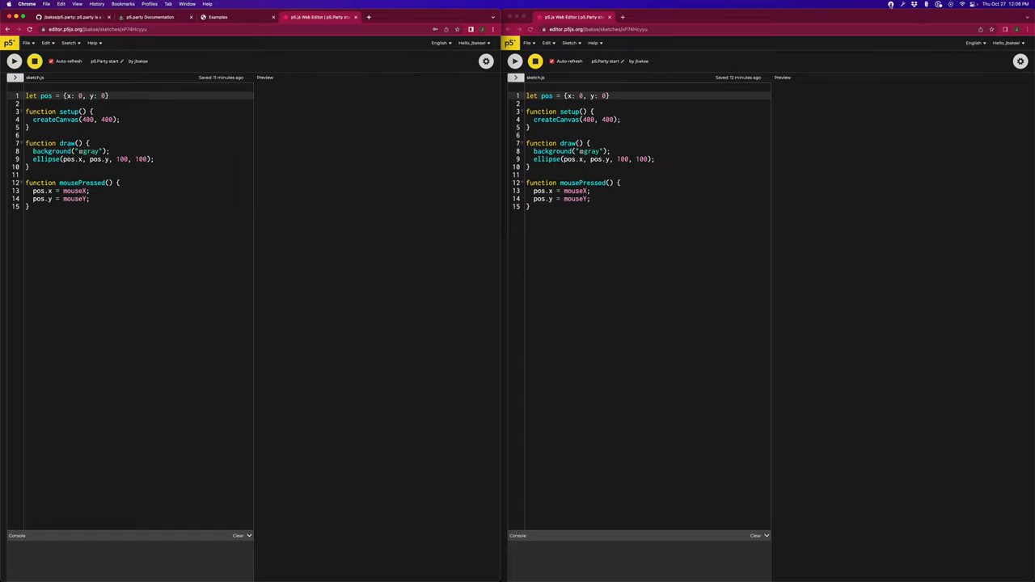
left_click(13, 61)
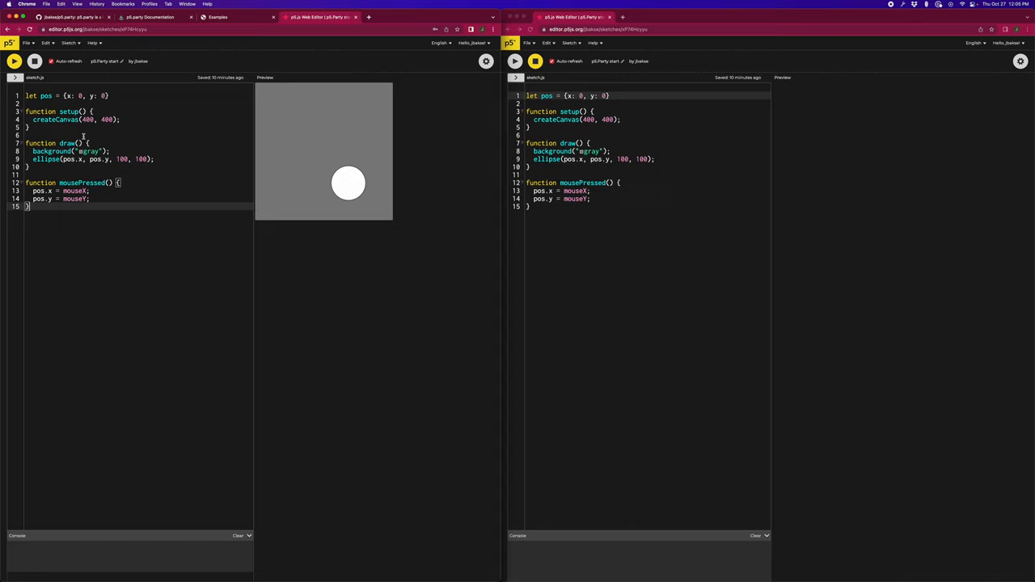
mouse_move(304, 104)
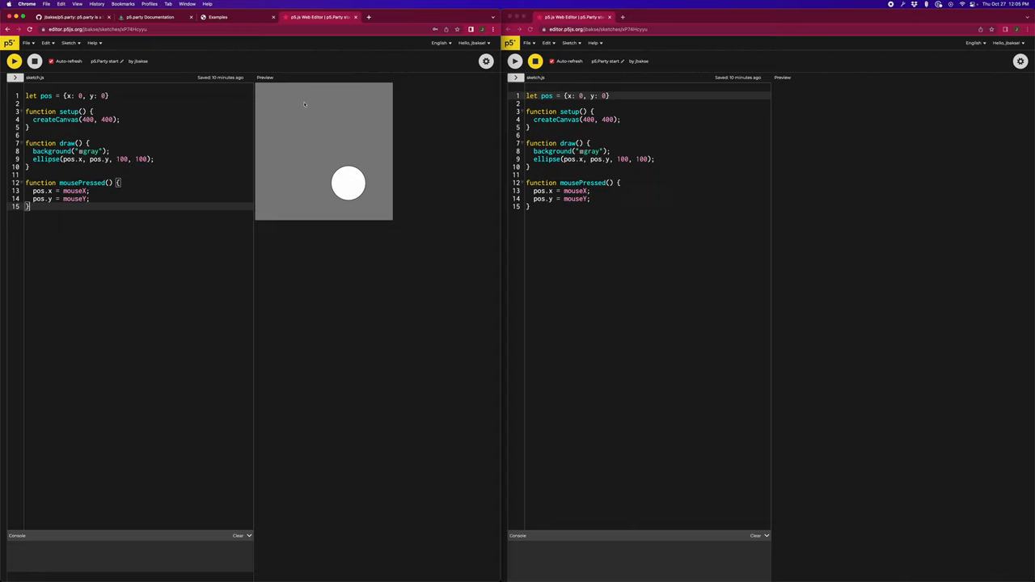
mouse_move(308, 194)
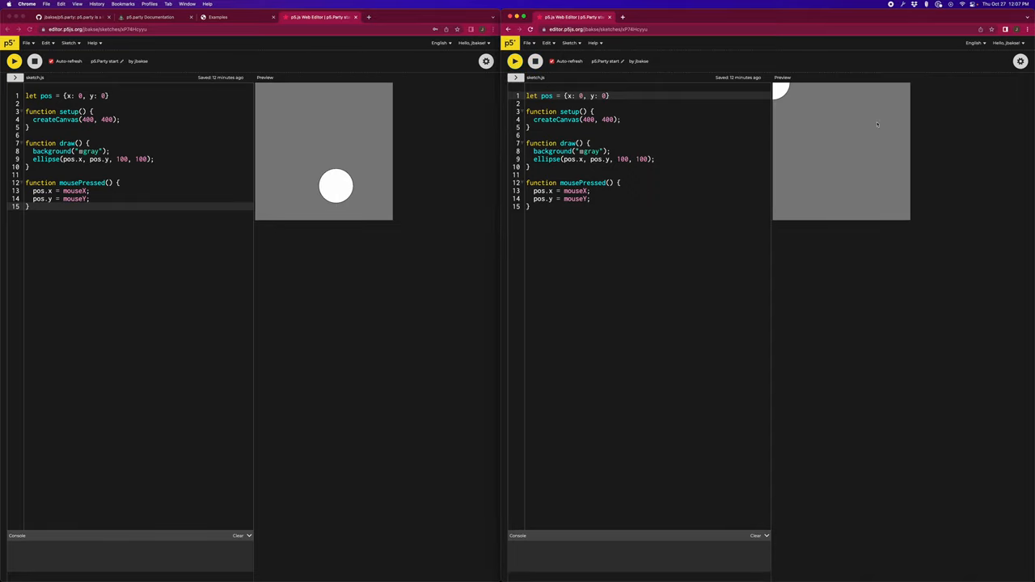
Reposition the right circle twice and the left circle once, each moving independently
left_click(871, 124)
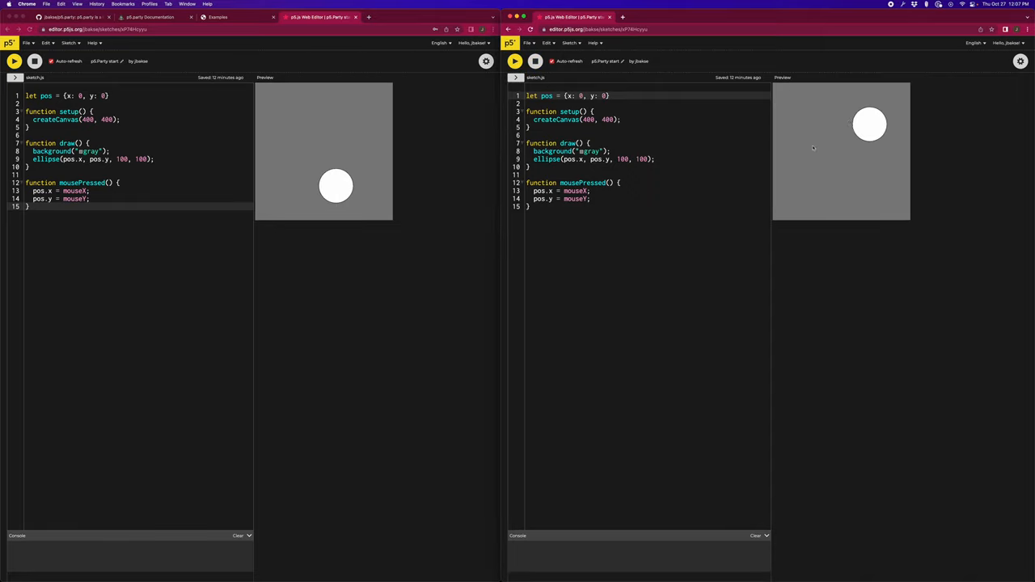
left_click(816, 193)
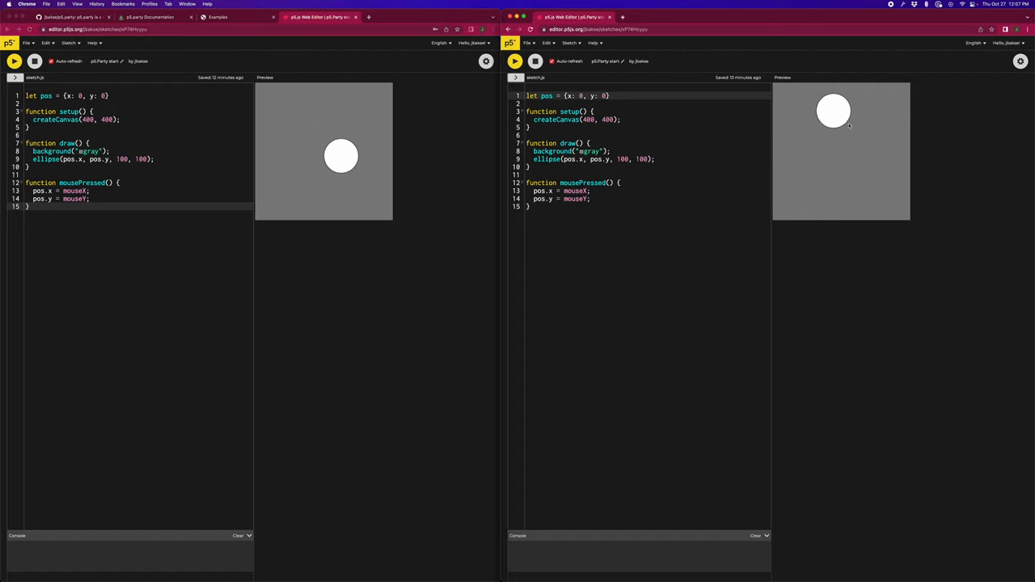
left_click(297, 171)
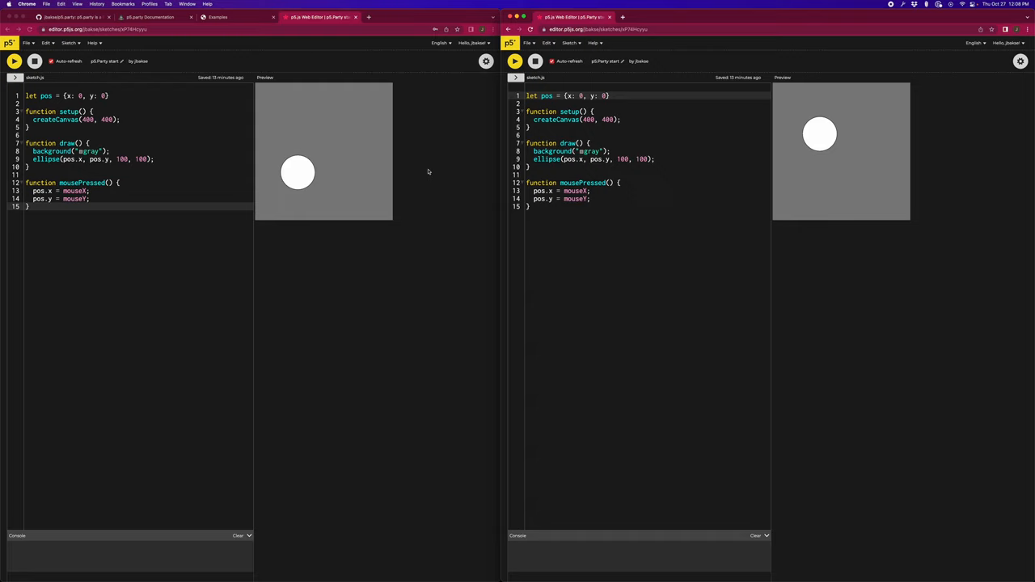
mouse_move(462, 175)
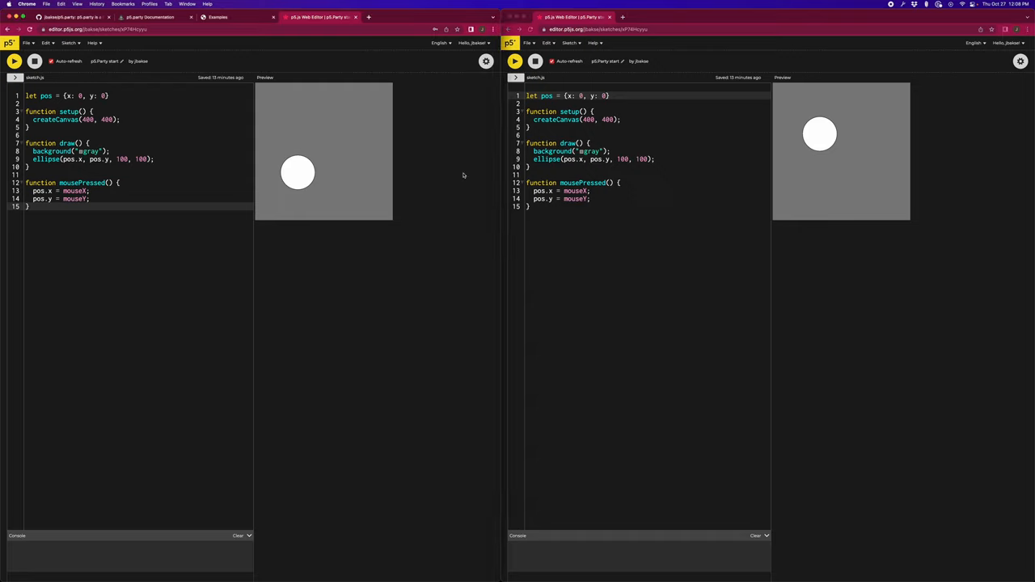
mouse_move(401, 180)
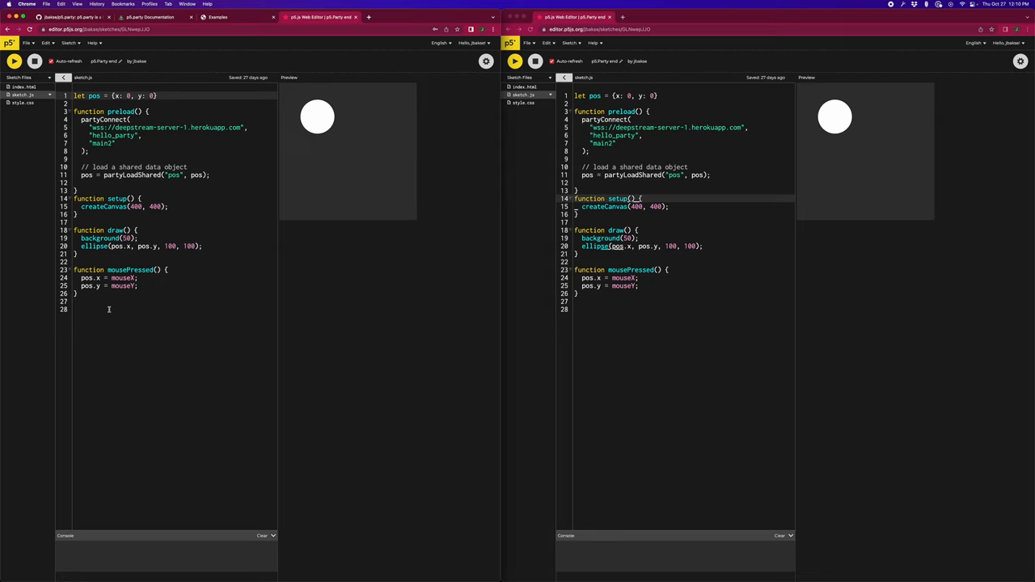
mouse_move(103, 279)
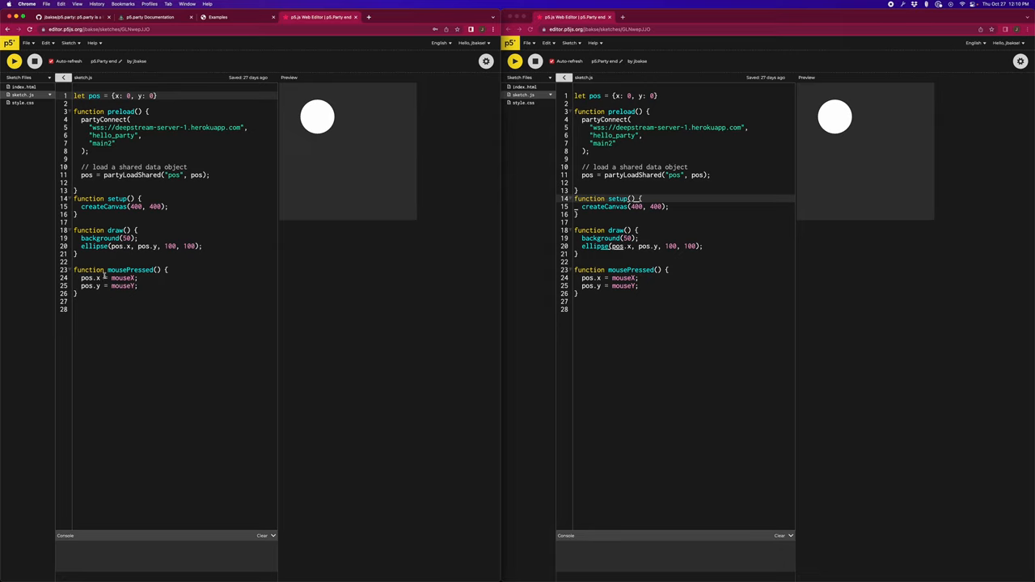